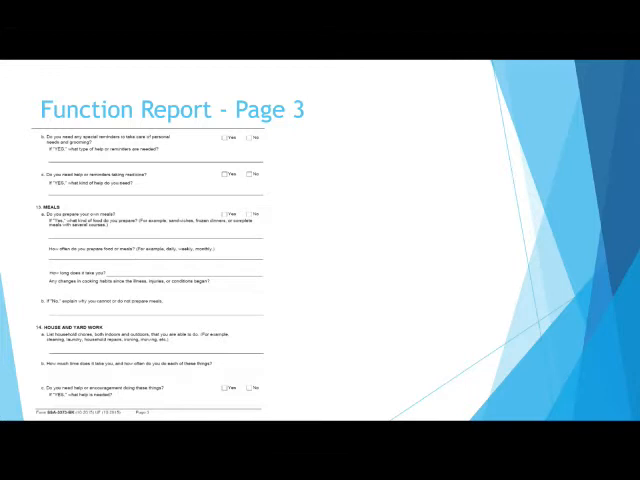
# Advance the slideshow to the Function Report Page 4 slide
pyautogui.press('right')
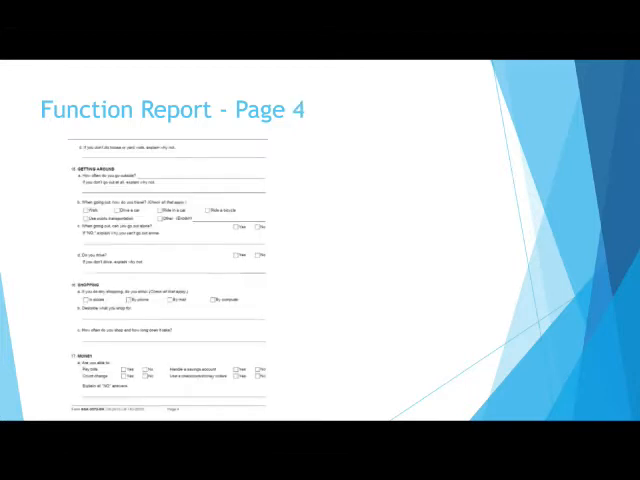